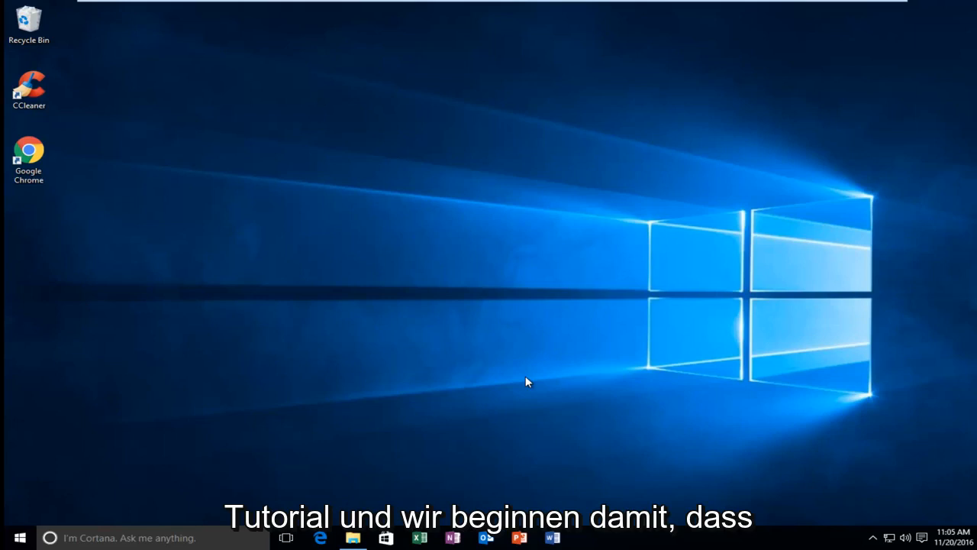
Step: Search the Start menu for 'services'
click(19, 537)
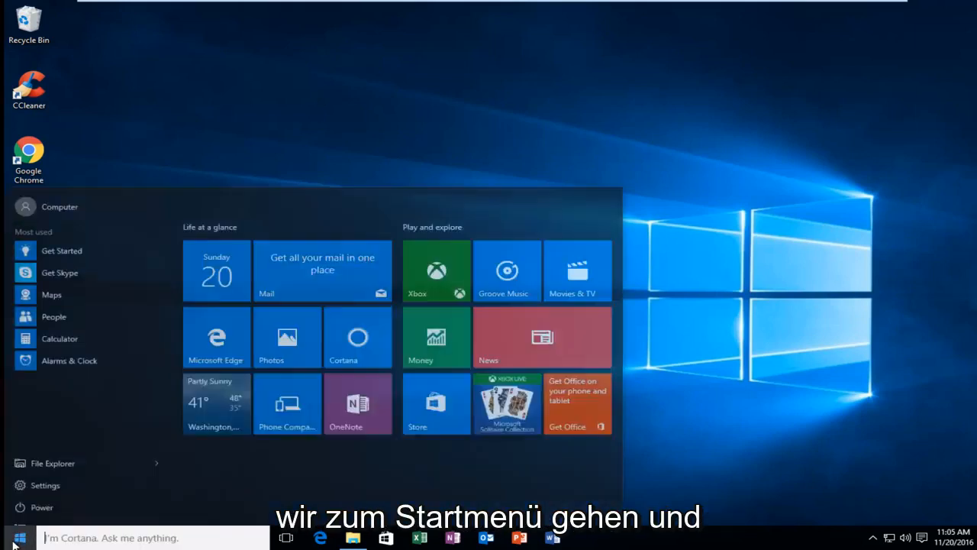
text(services)
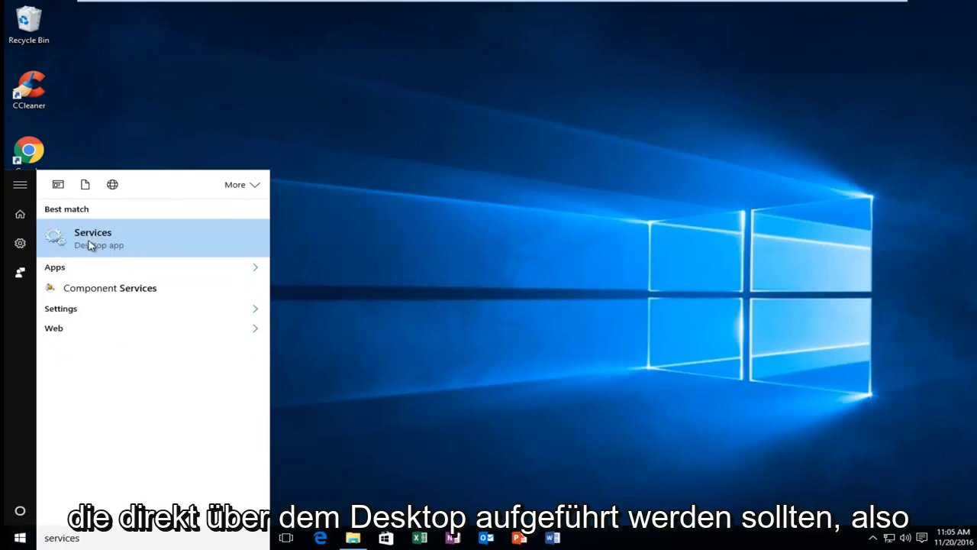
Step: Launch the Services app and select the Task Scheduler service
click(92, 238)
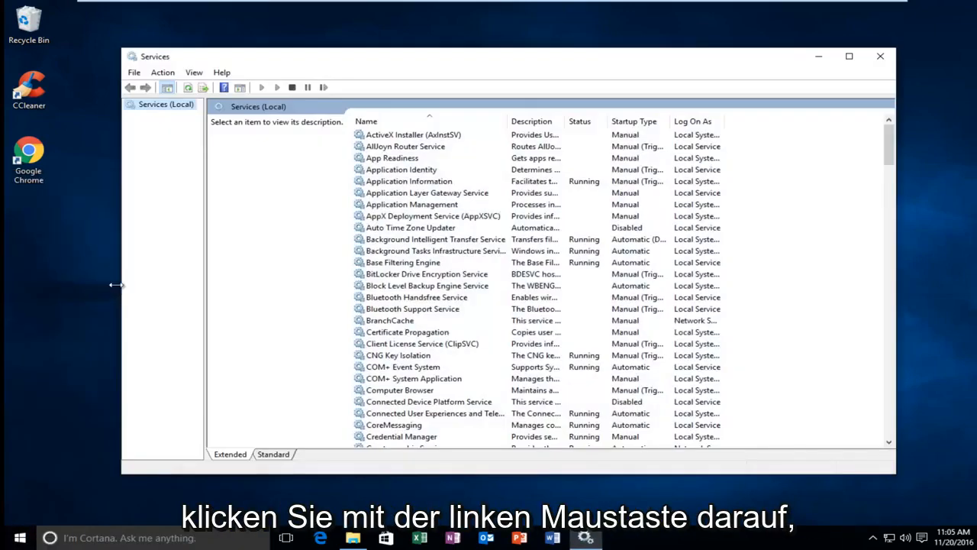
mouse_move(892, 148)
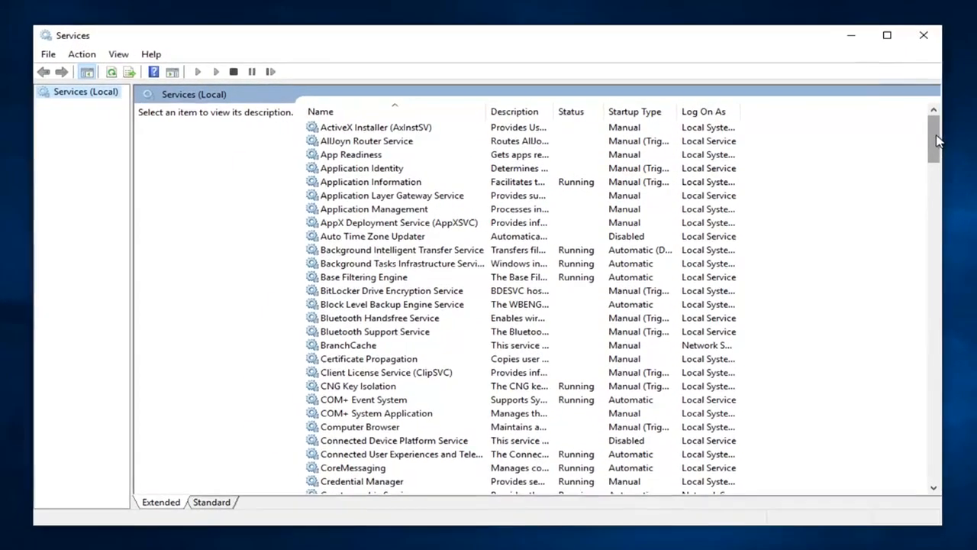
scroll(down, 3)
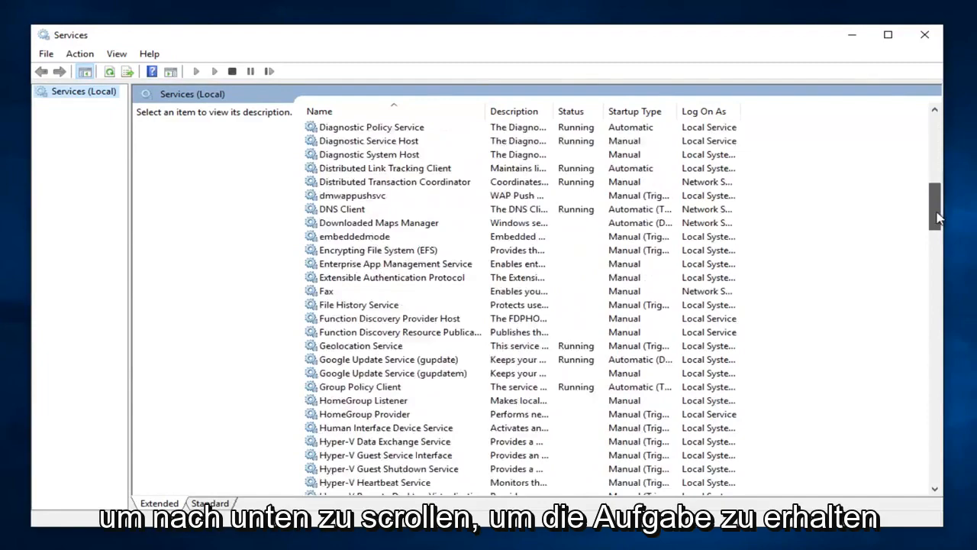
scroll(down, 3)
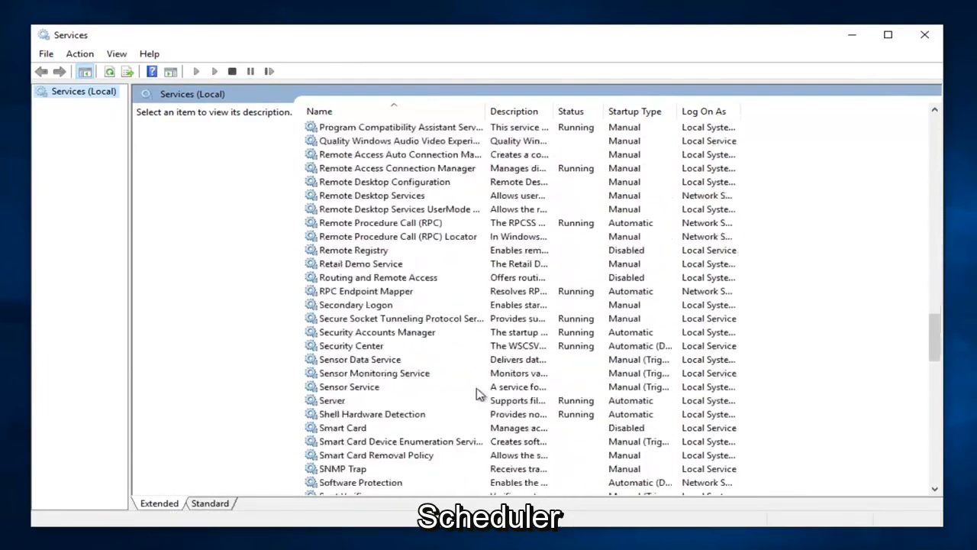
scroll(down, 3)
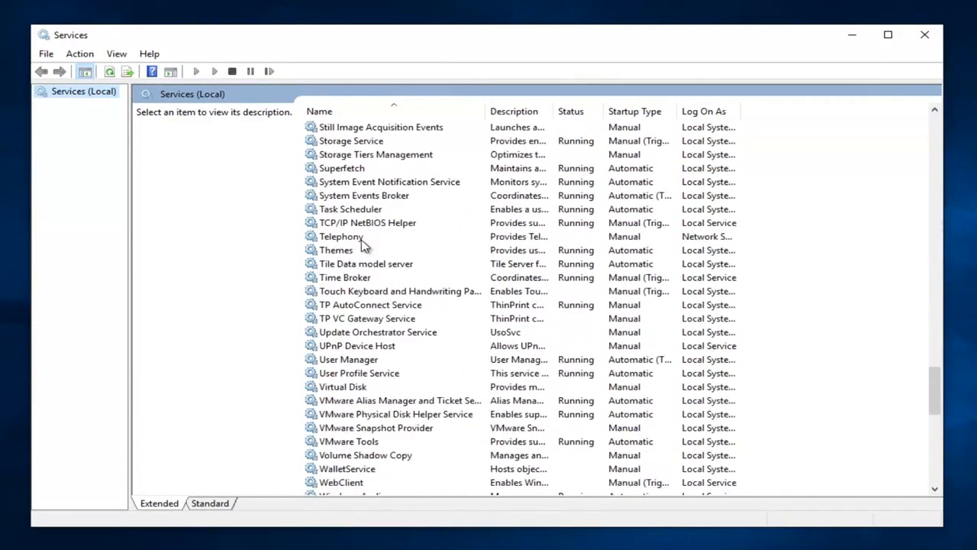
mouse_move(350, 284)
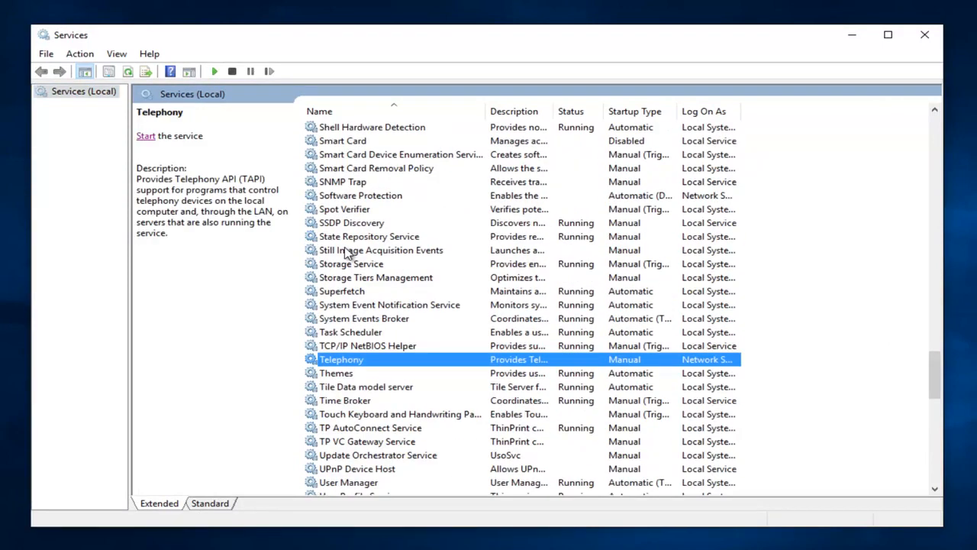
click(351, 331)
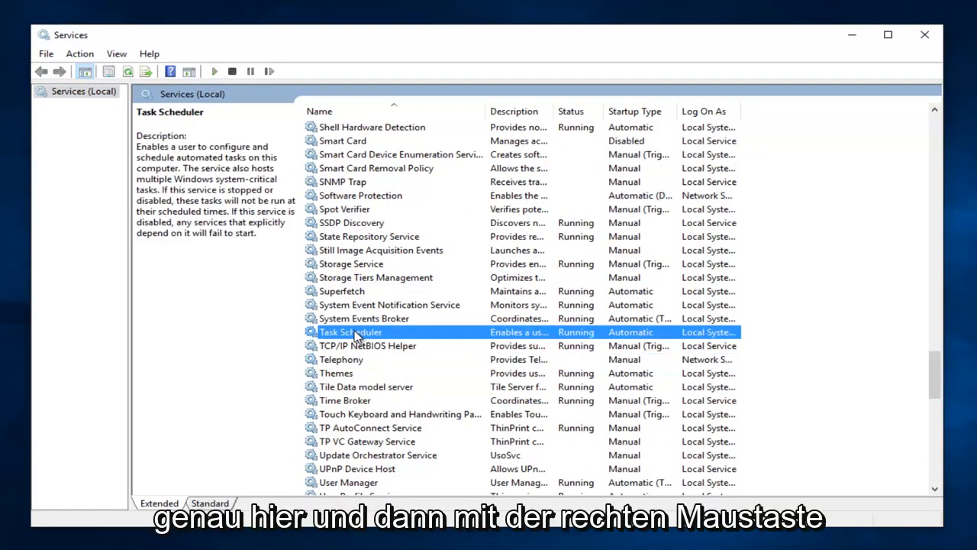
Step: Confirm Automatic startup in Task Scheduler's properties and close them with OK
right_click(351, 332)
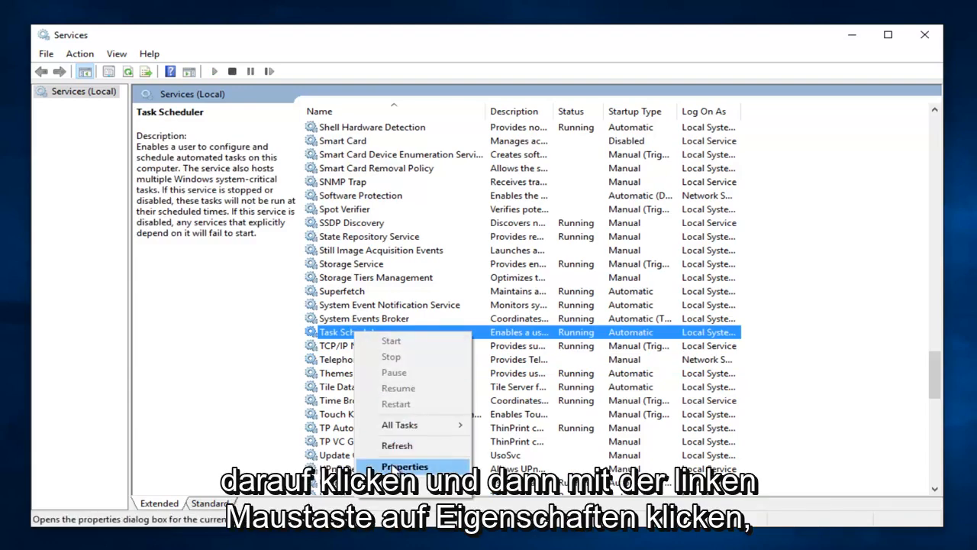
click(405, 466)
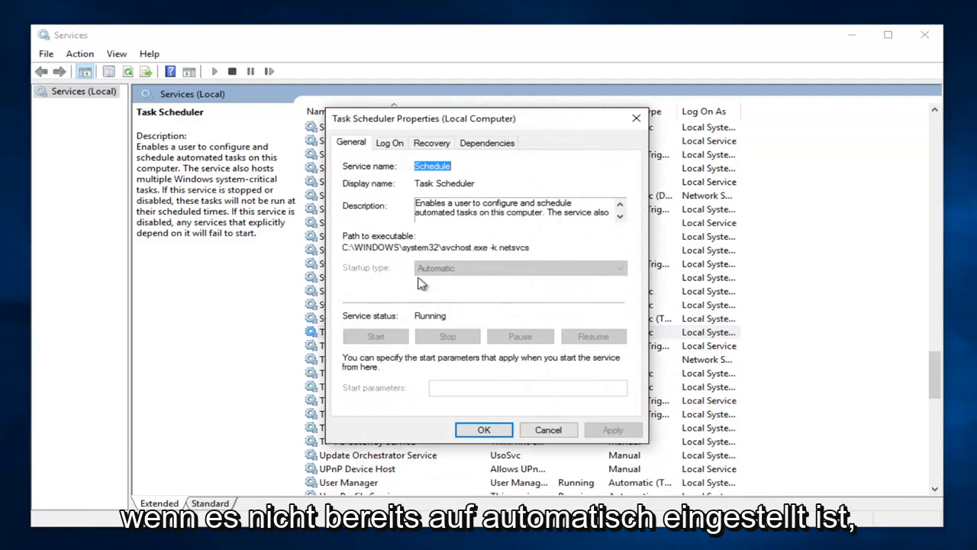
mouse_move(438, 276)
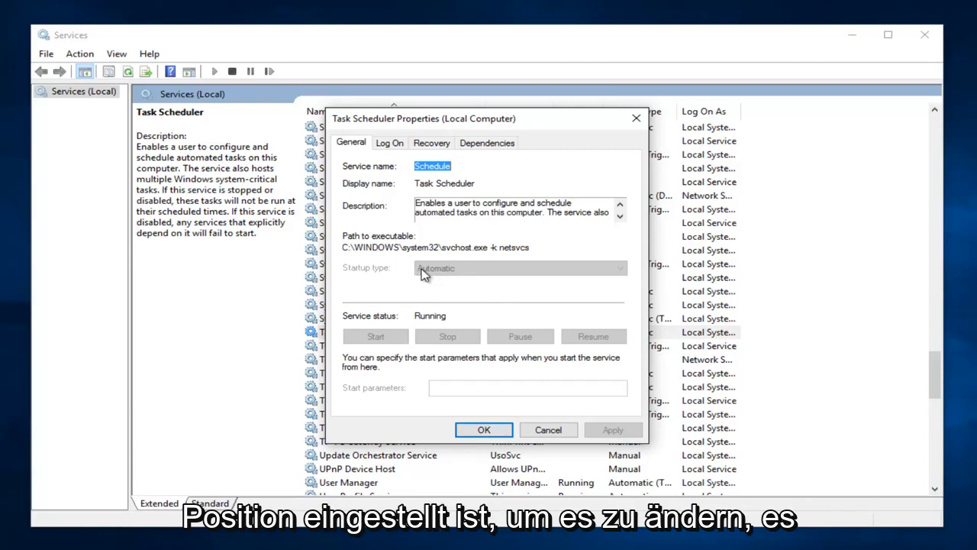
mouse_move(619, 276)
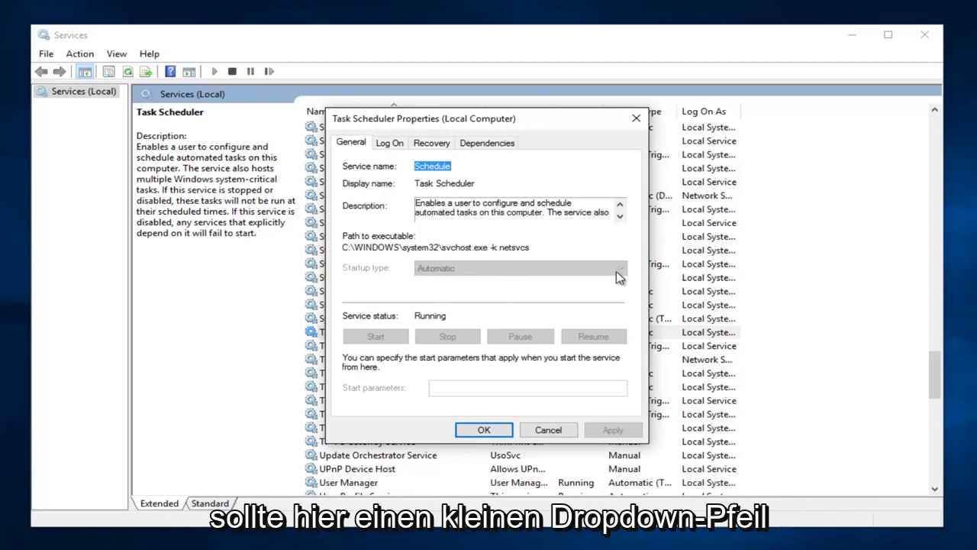
mouse_move(445, 268)
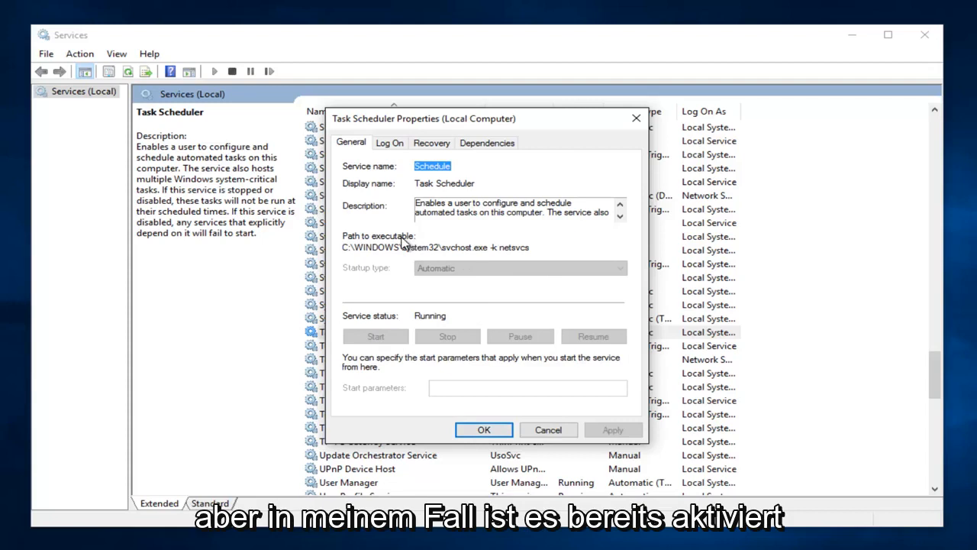
mouse_move(542, 365)
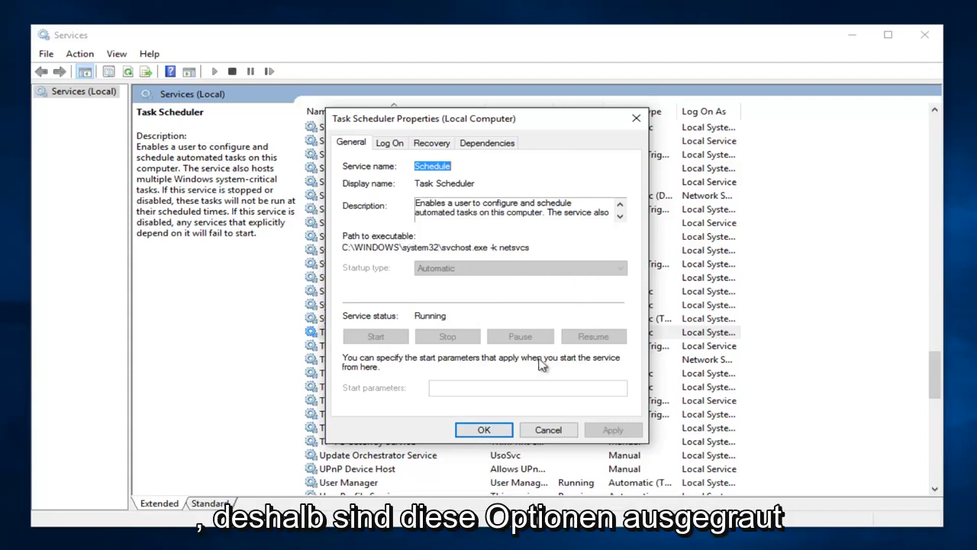
mouse_move(456, 278)
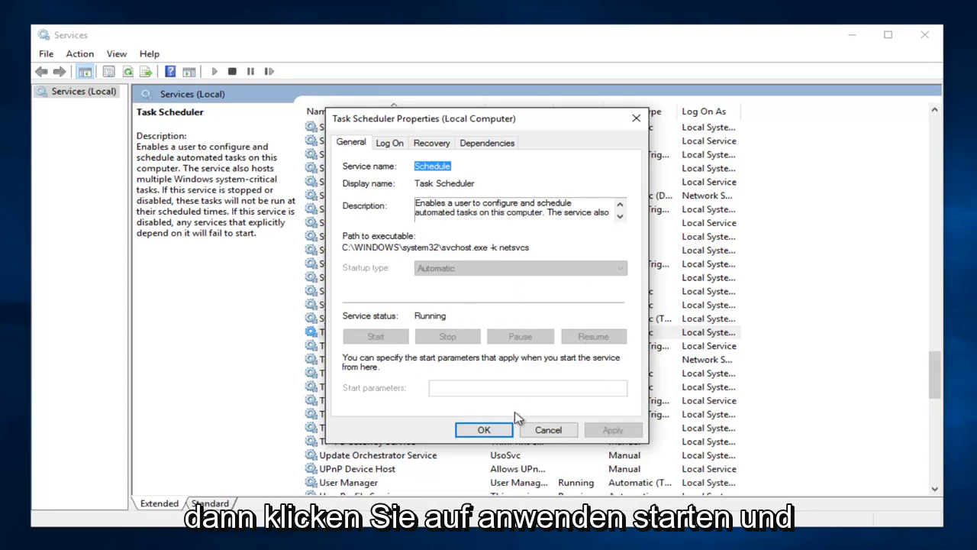
click(484, 429)
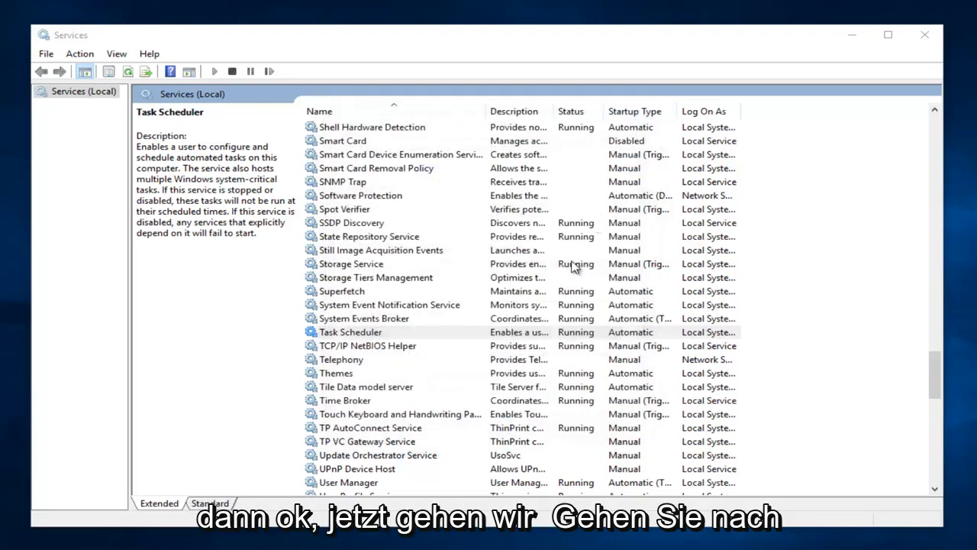
Step: Scroll to Windows Event Log and bring up its Properties
click(350, 331)
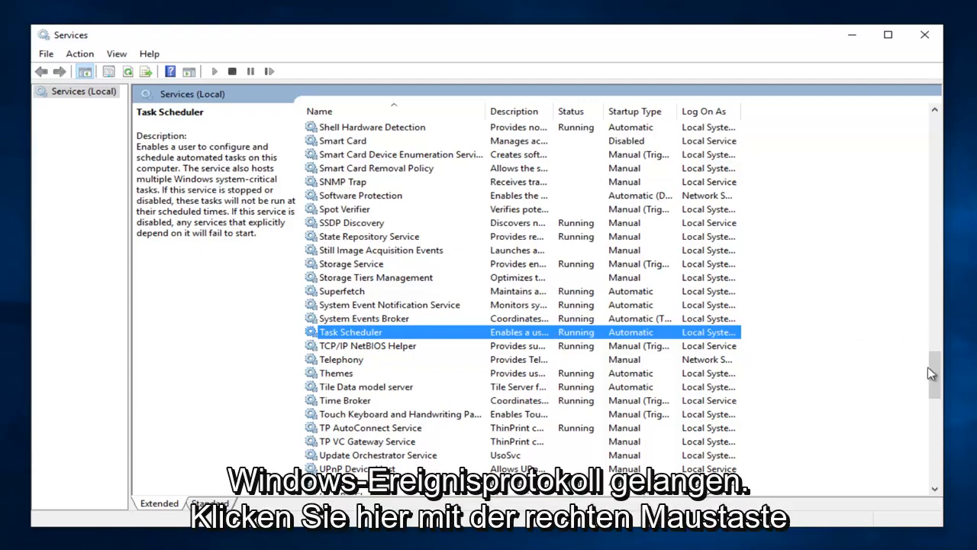
scroll(down, 3)
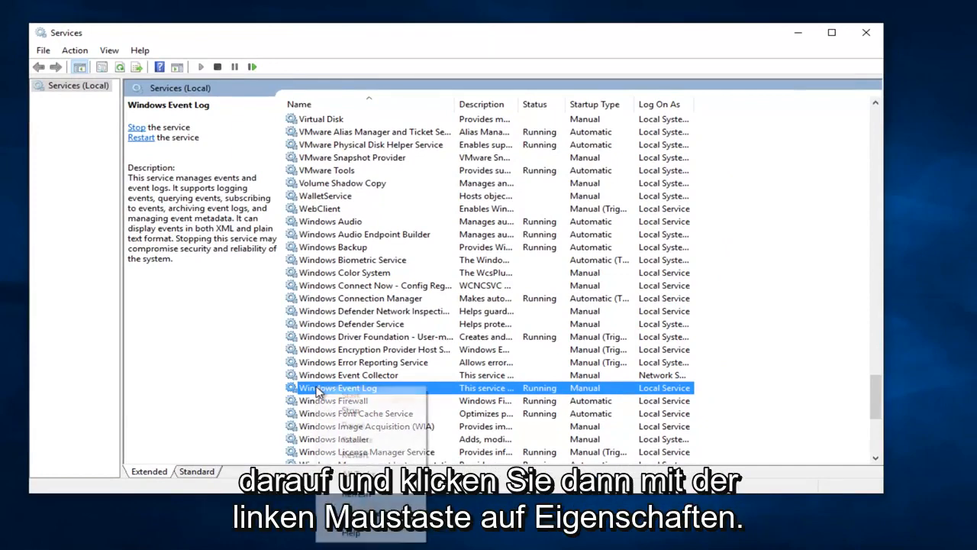
right_click(340, 388)
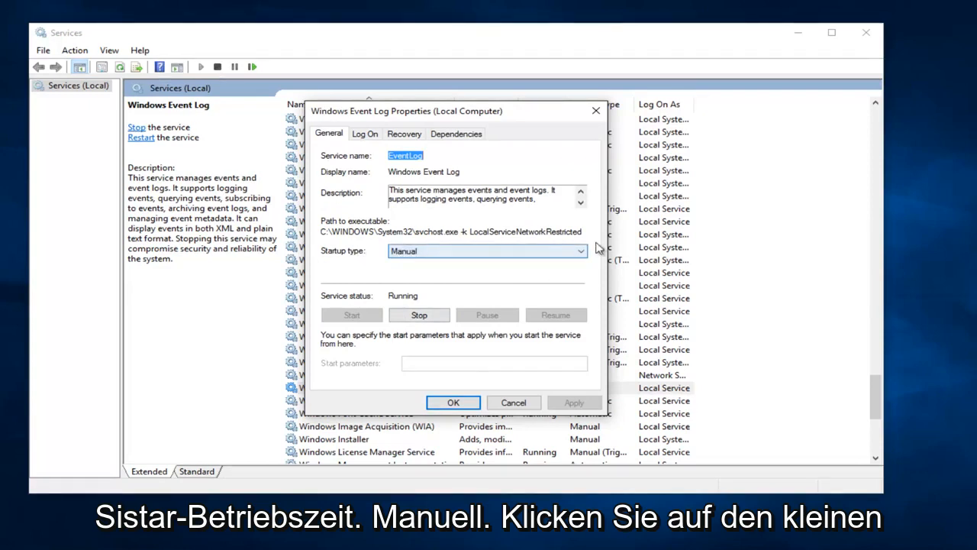
Step: Change Windows Event Log's startup type to Automatic and confirm with OK
click(580, 250)
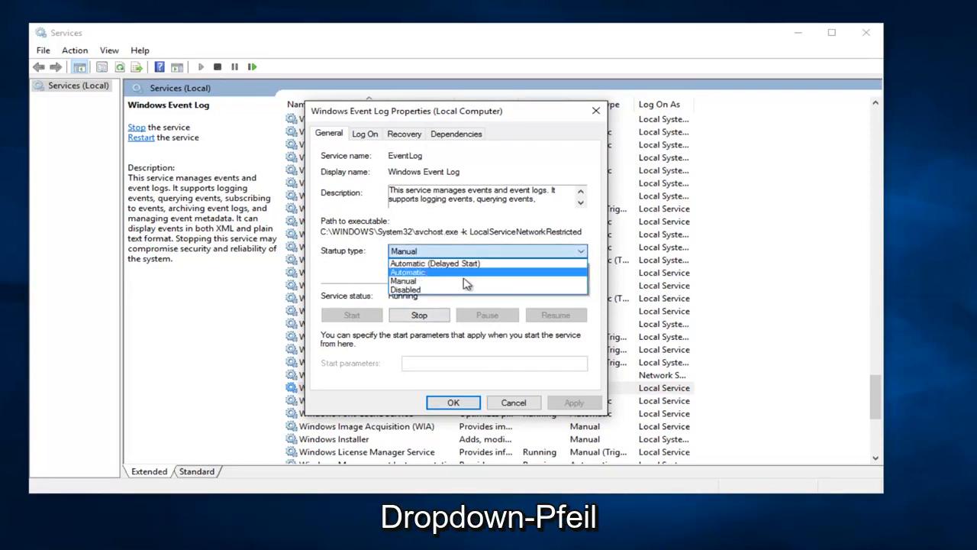
click(409, 272)
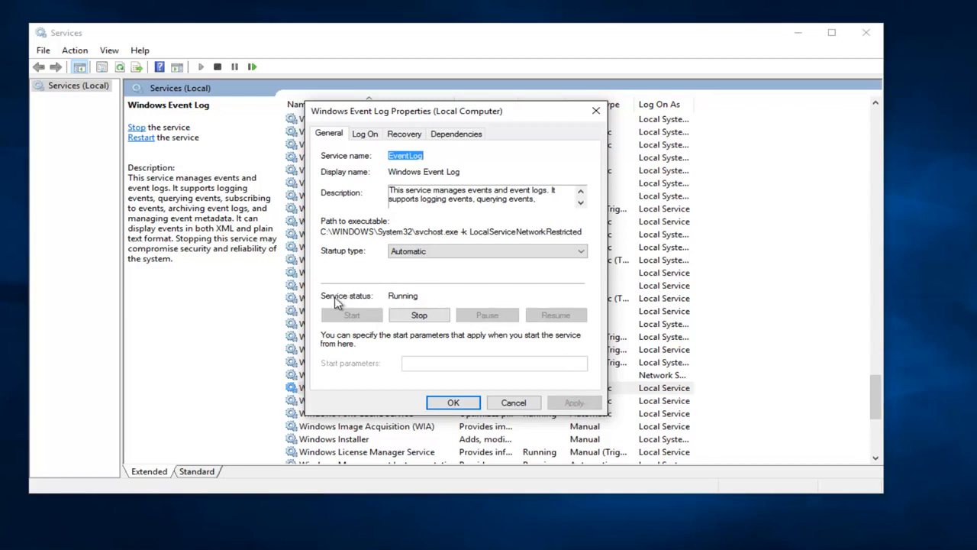
mouse_move(409, 302)
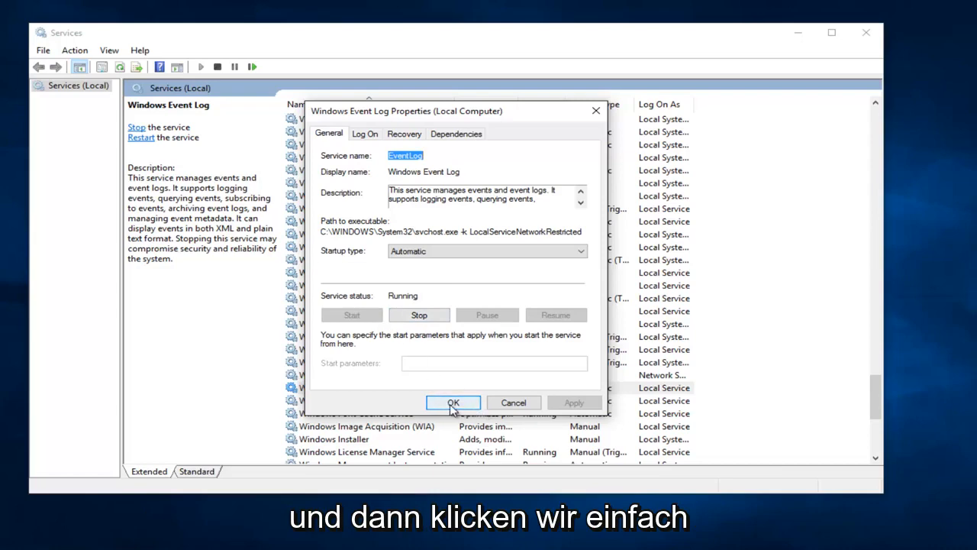
click(453, 403)
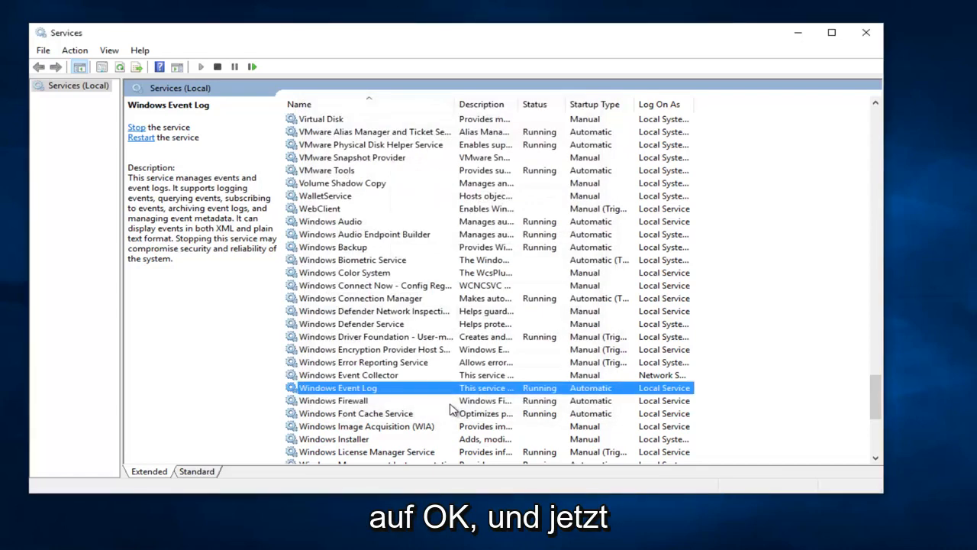
mouse_move(441, 404)
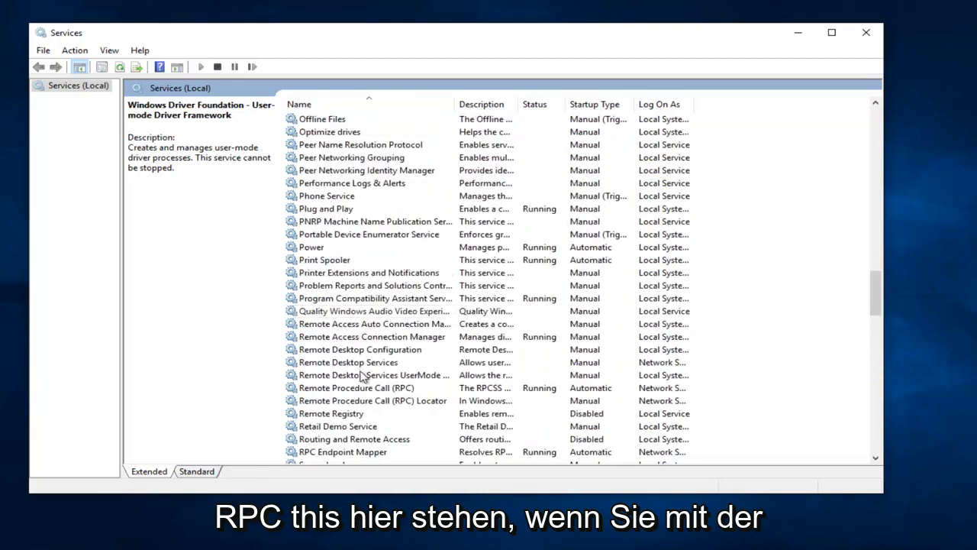
Step: Select Remote Procedure Call (RPC) and open its properties
click(355, 388)
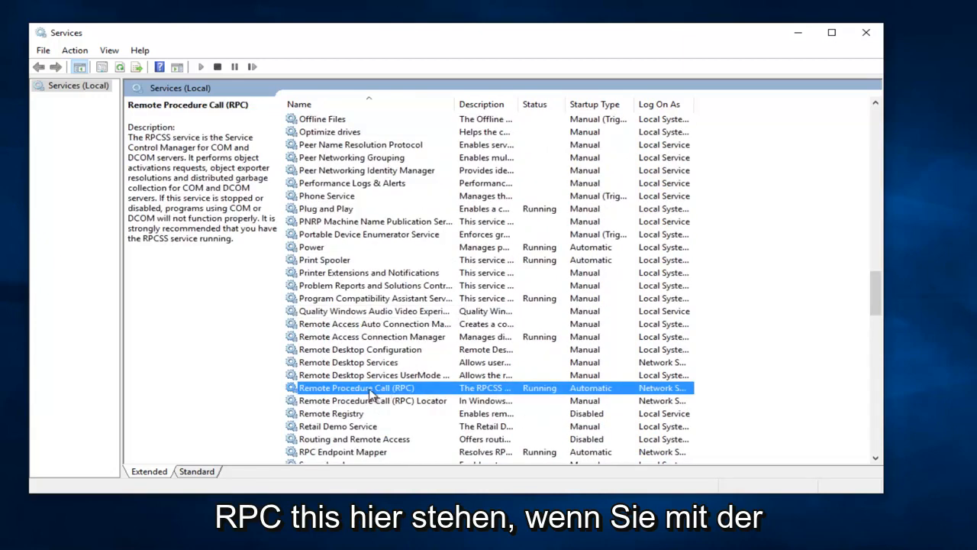
right_click(357, 388)
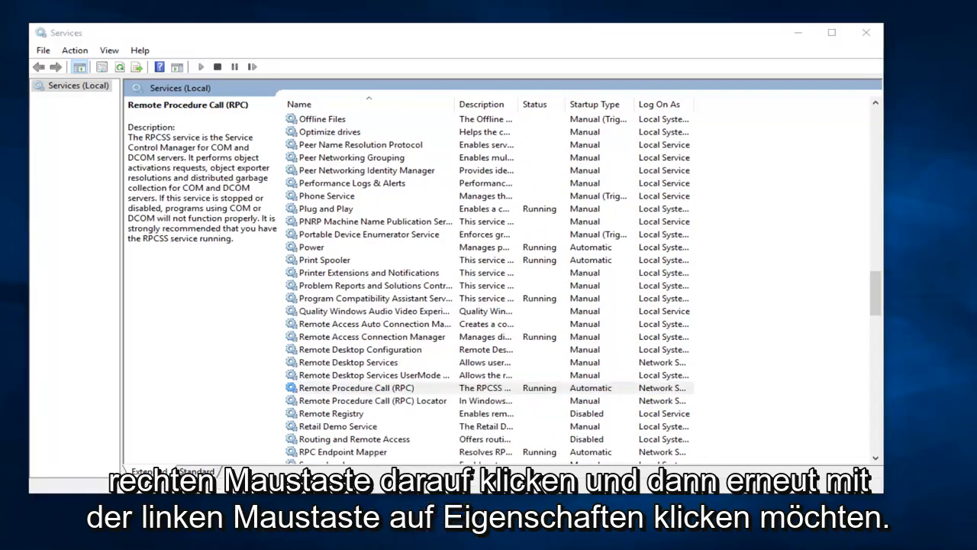
double_click(356, 387)
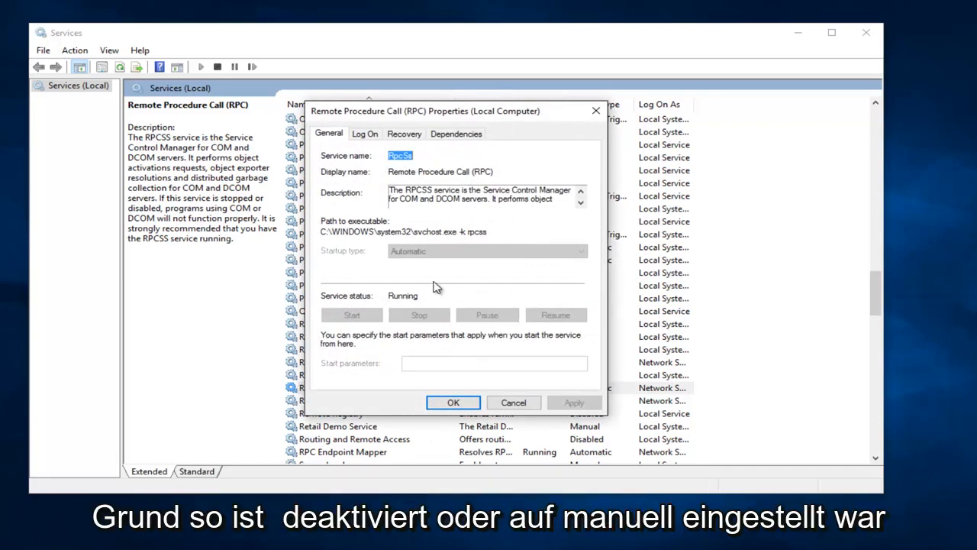
mouse_move(582, 254)
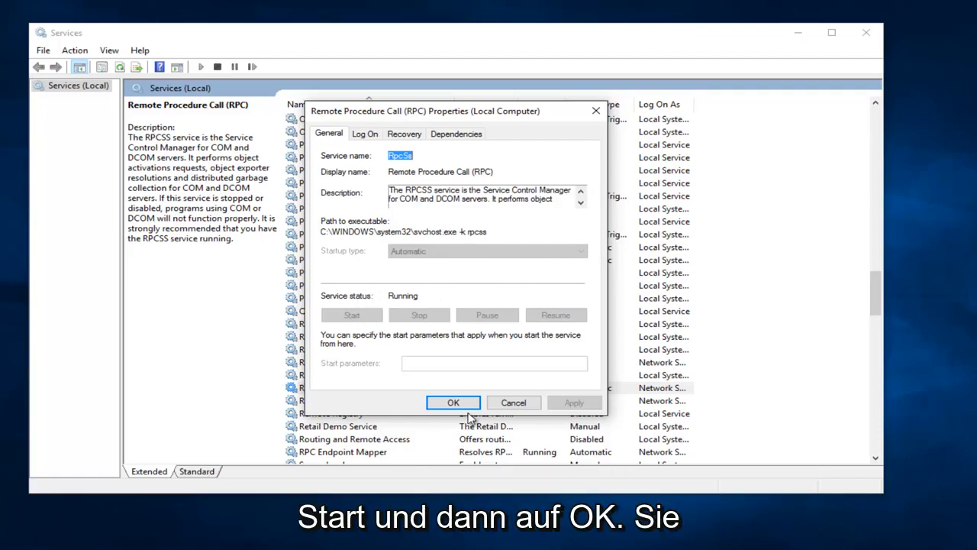
click(453, 403)
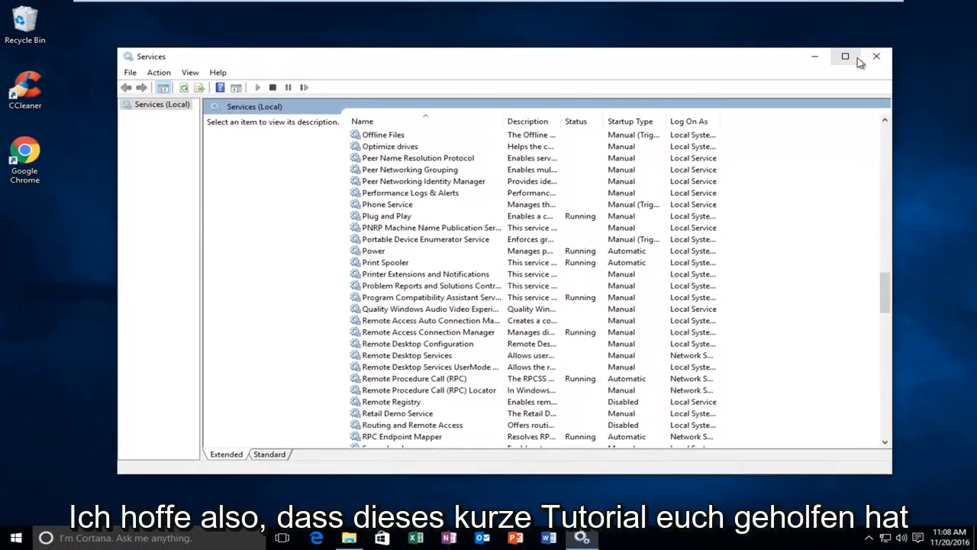
mouse_move(845, 56)
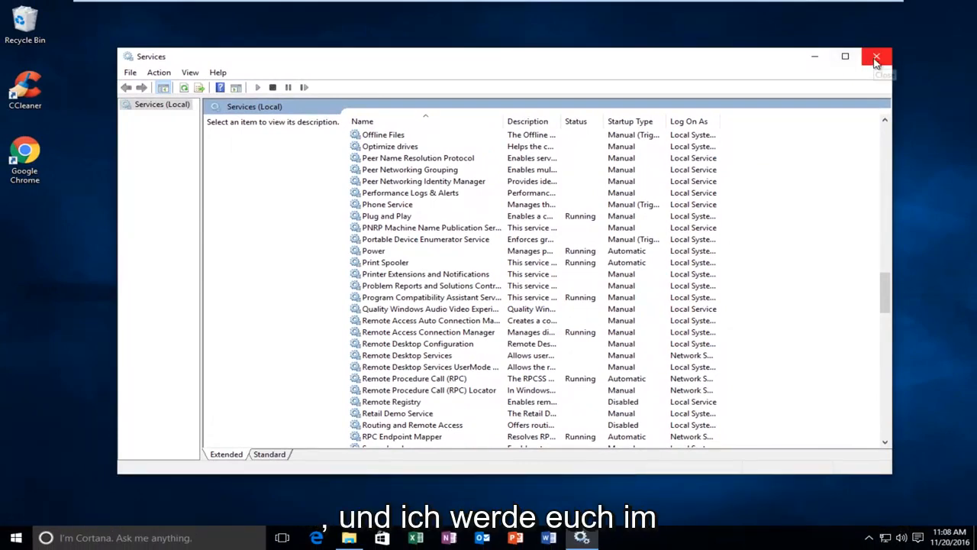
Step: Close the Services console window
click(876, 57)
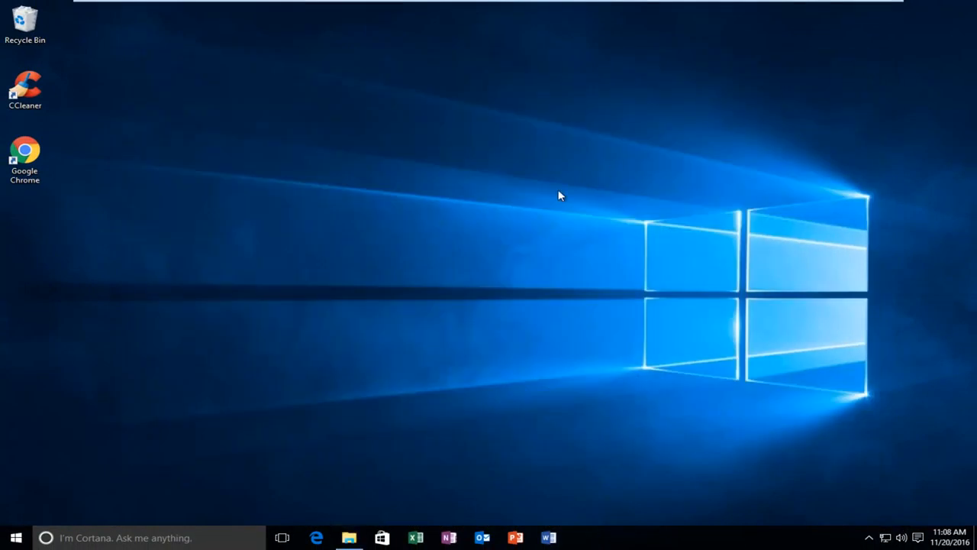